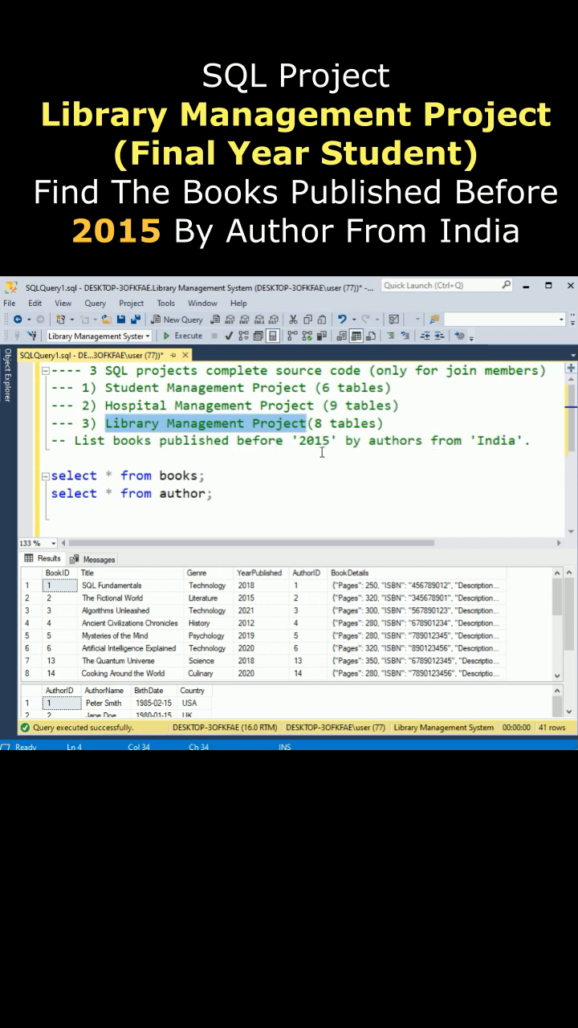
{"action": "mouse_move", "coordinate": [104, 496]}
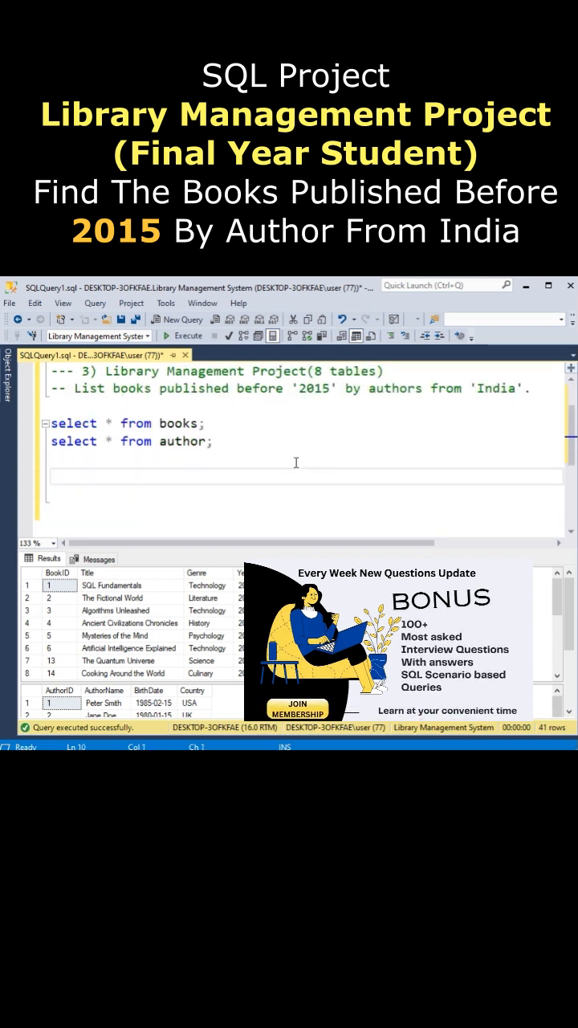
Write the books-author join selecting title and authorname where YearPublished<2015 and country='INDIA', then highlight it
{"action": "type", "text": "select b.title,a.authorname from books b join author a"}
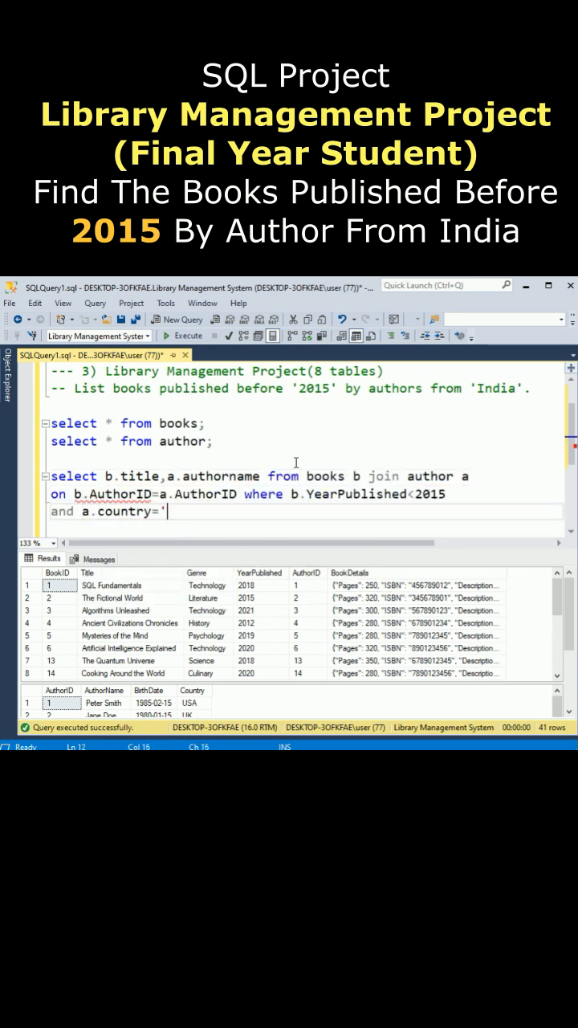
{"action": "type", "text": "INDIA"}
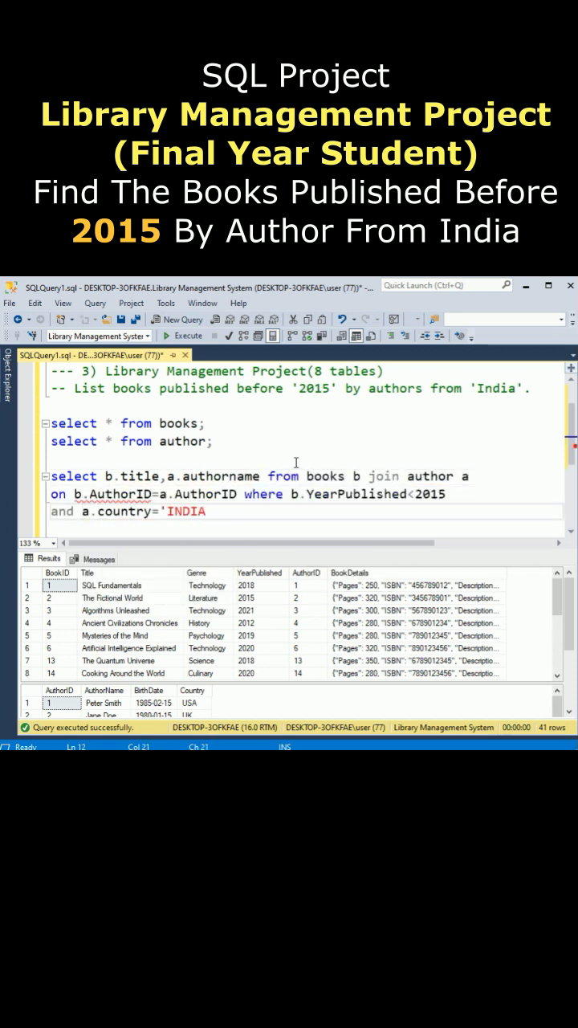
{"action": "type", "text": ";"}
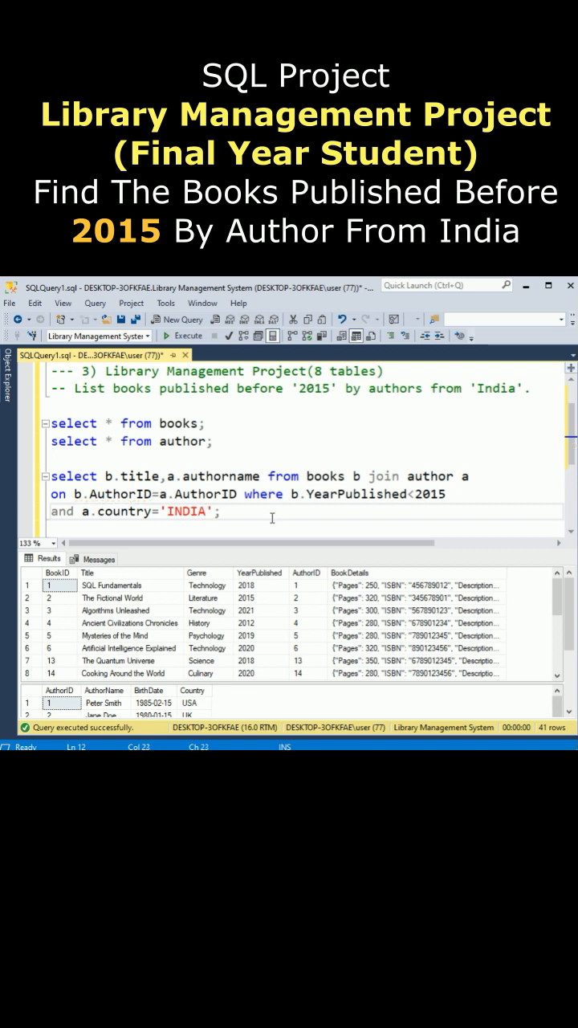
{"action": "left_click", "coordinate": [183, 334]}
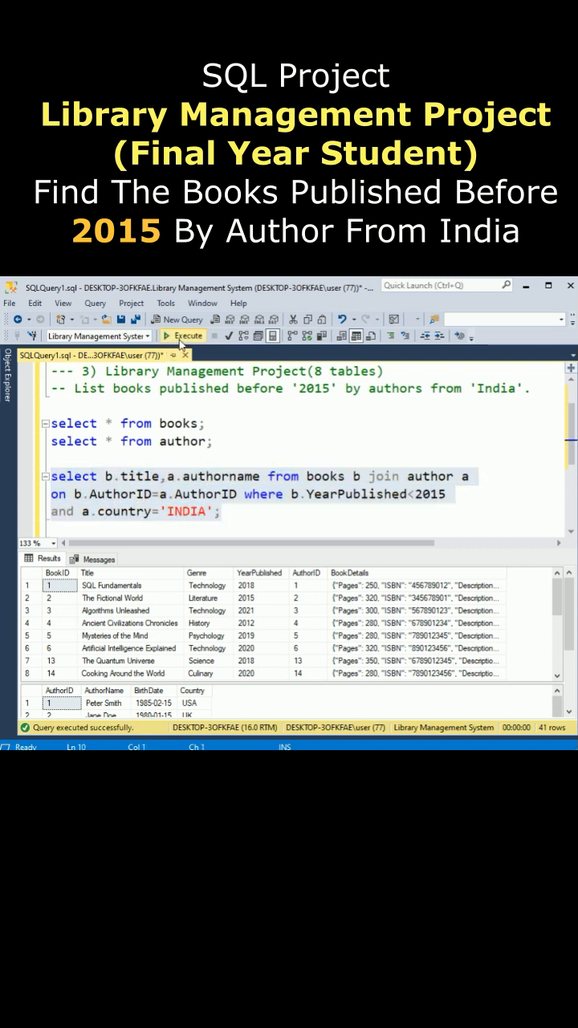
Execute the highlighted join query, returning Ancient Civilizations Chronicles by Priya Sharma
{"action": "left_click", "coordinate": [183, 334]}
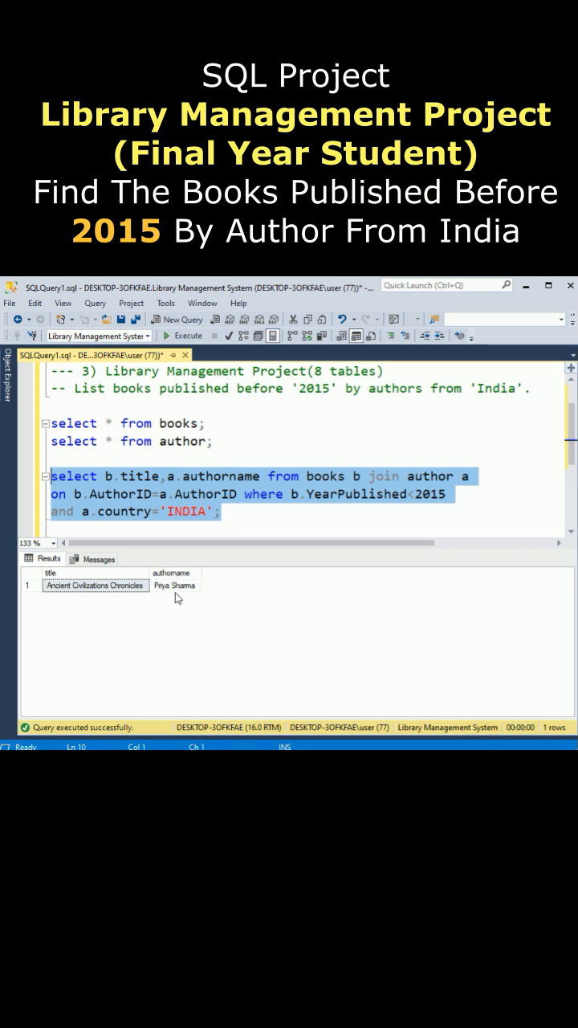
{"action": "mouse_move", "coordinate": [106, 598]}
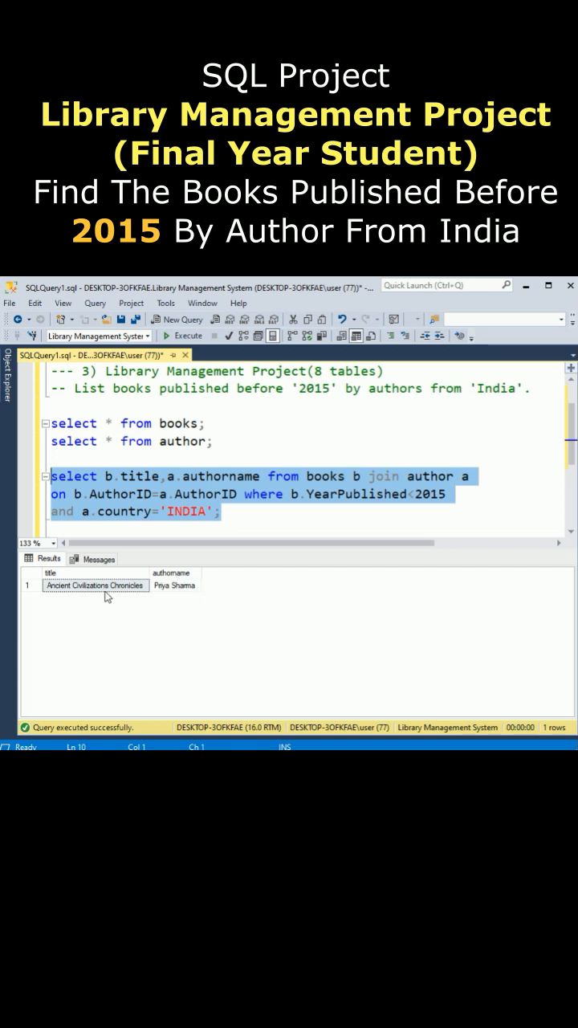